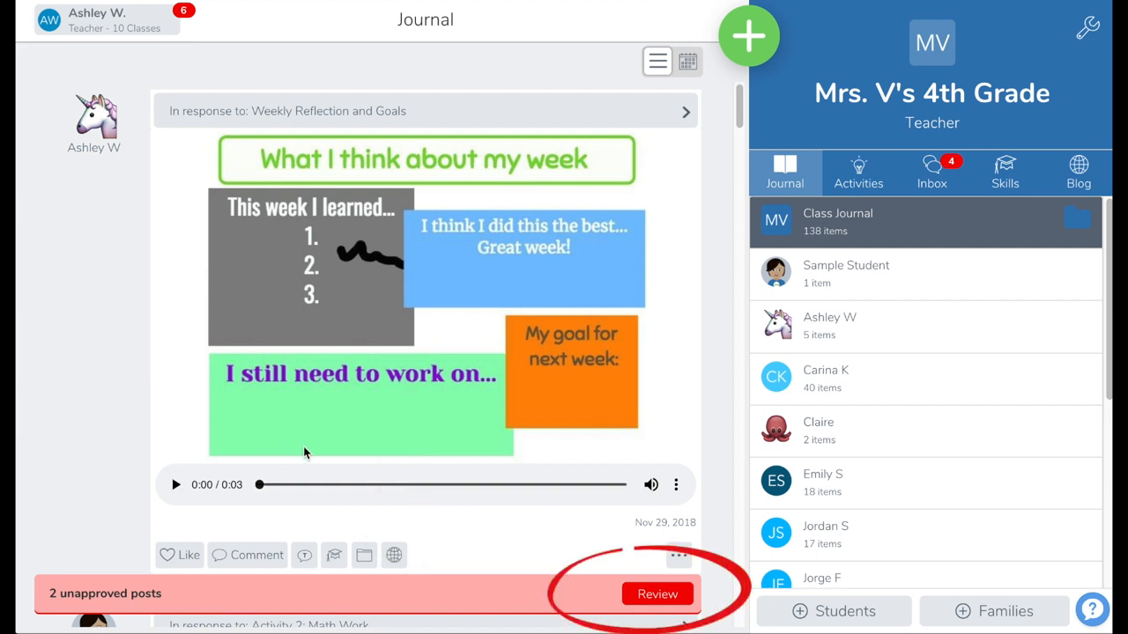
- Review and approve Claire's 2 digit multiplication post, then view it in her journal and Activities
{"action": "left_click", "coordinate": [657, 594]}
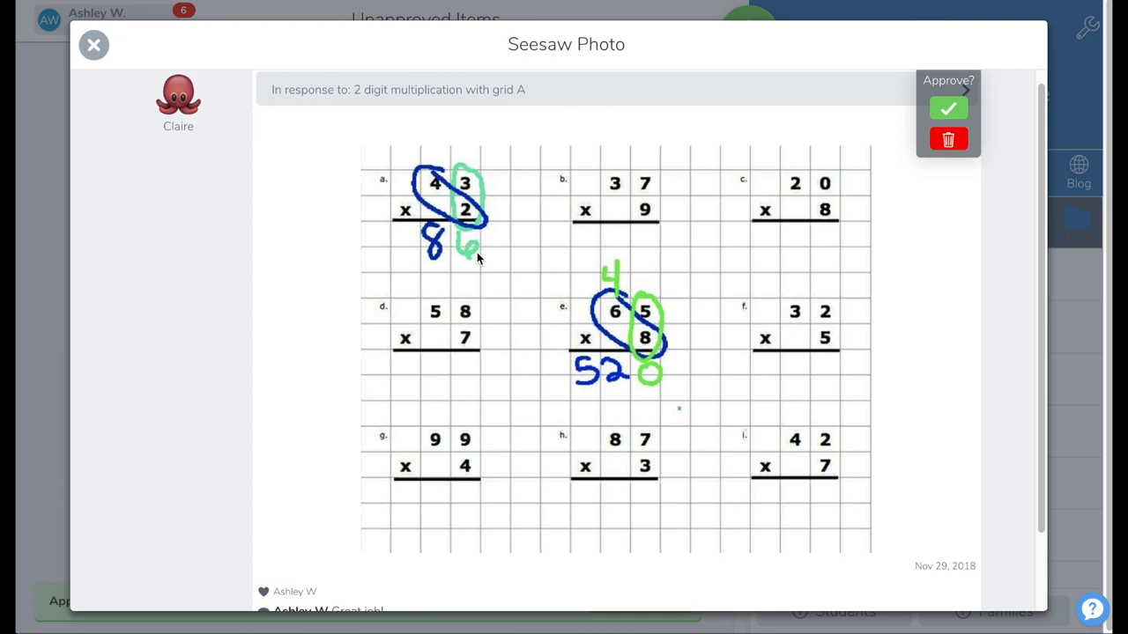
{"action": "mouse_move", "coordinate": [539, 228]}
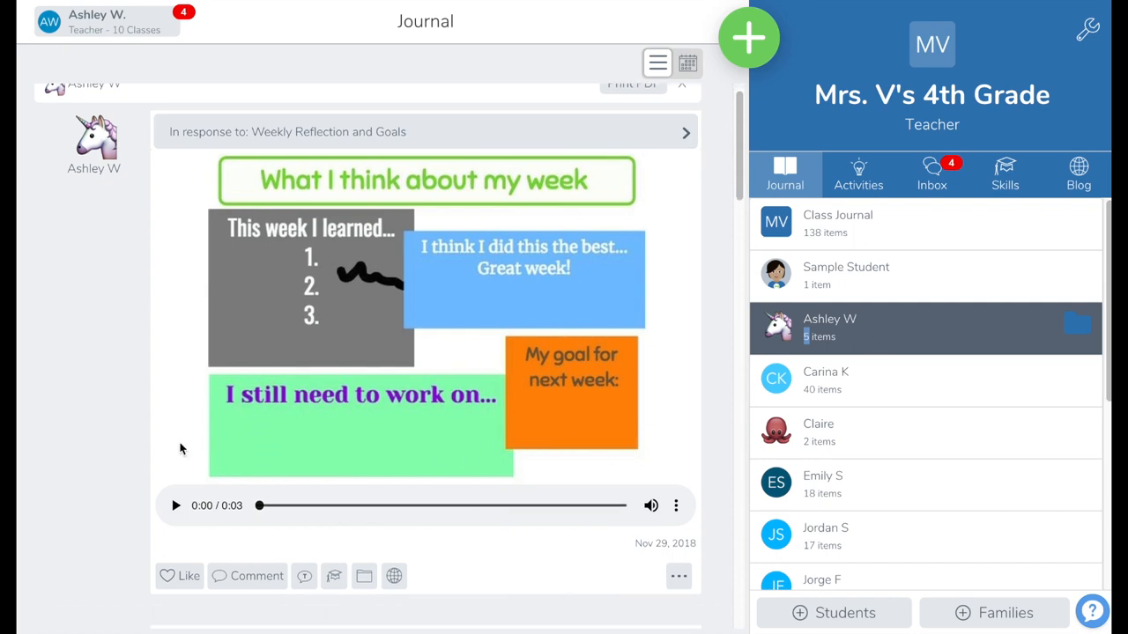
{"action": "left_click", "coordinate": [817, 432]}
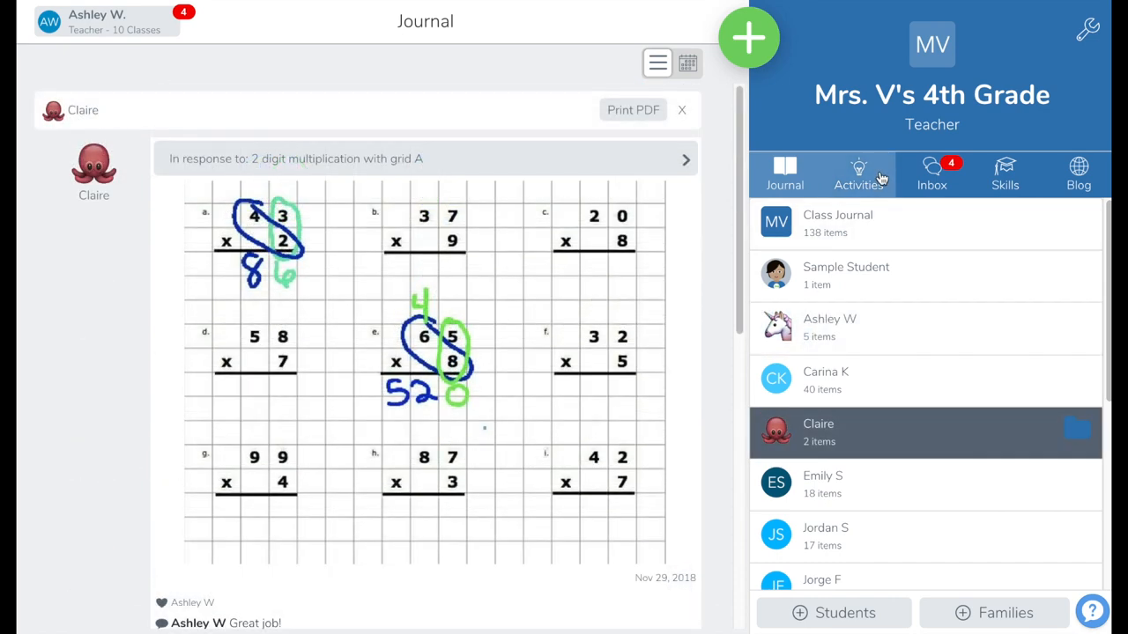
{"action": "left_click", "coordinate": [858, 174]}
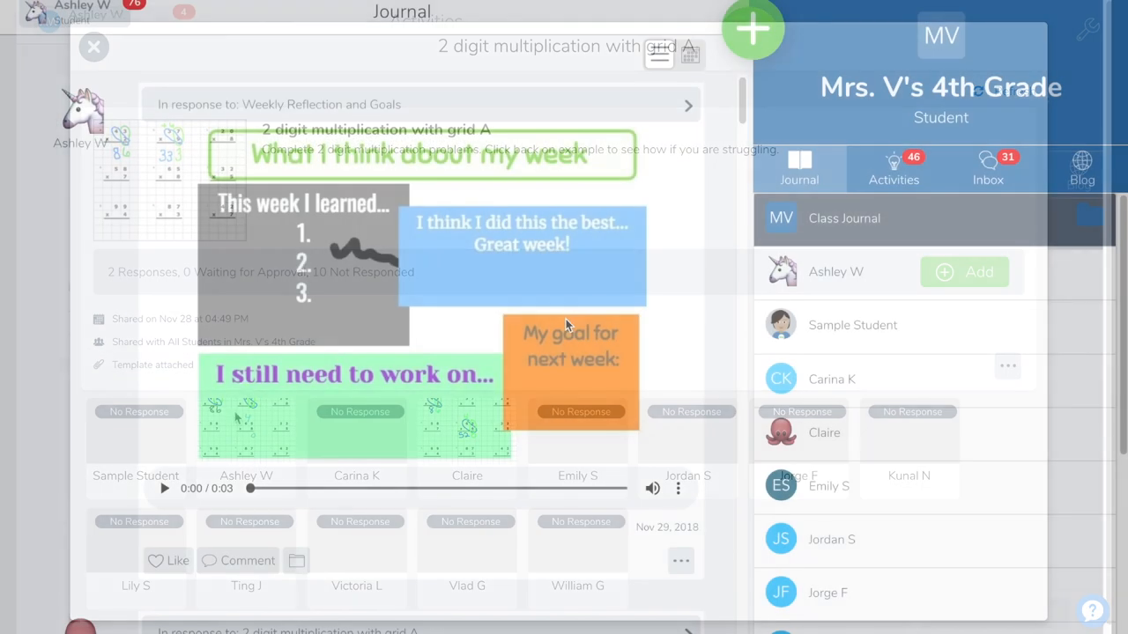
- Show the student's Activities list with 2 digit multiplication at 1 Response, 0 Waiting for Approval
{"action": "left_click", "coordinate": [93, 46]}
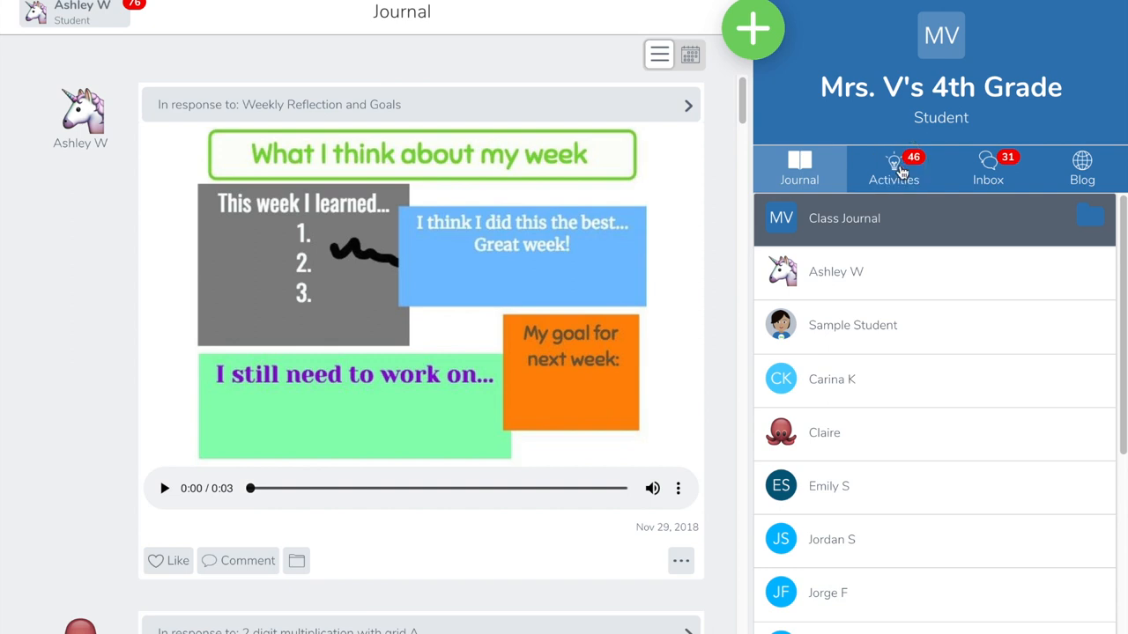
{"action": "left_click", "coordinate": [893, 169]}
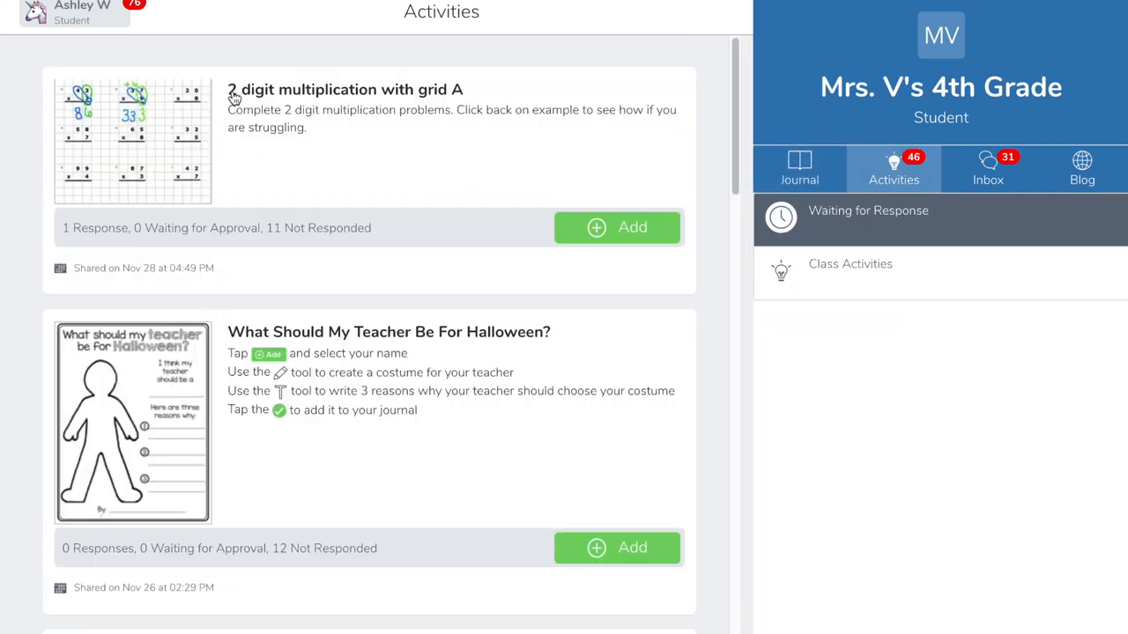
{"action": "mouse_move", "coordinate": [105, 232]}
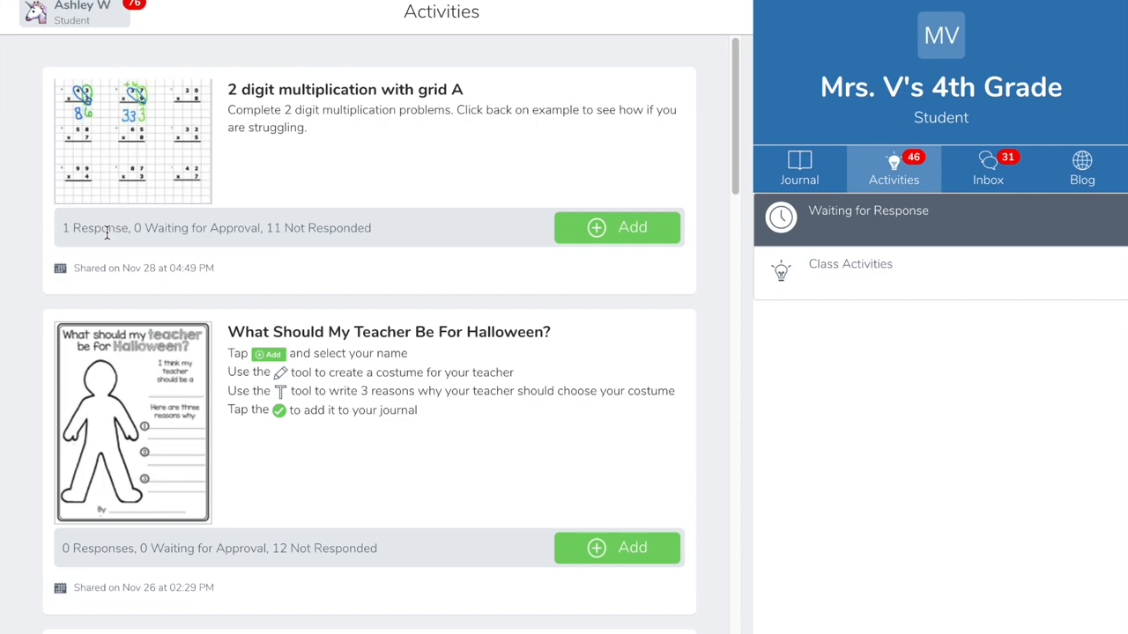